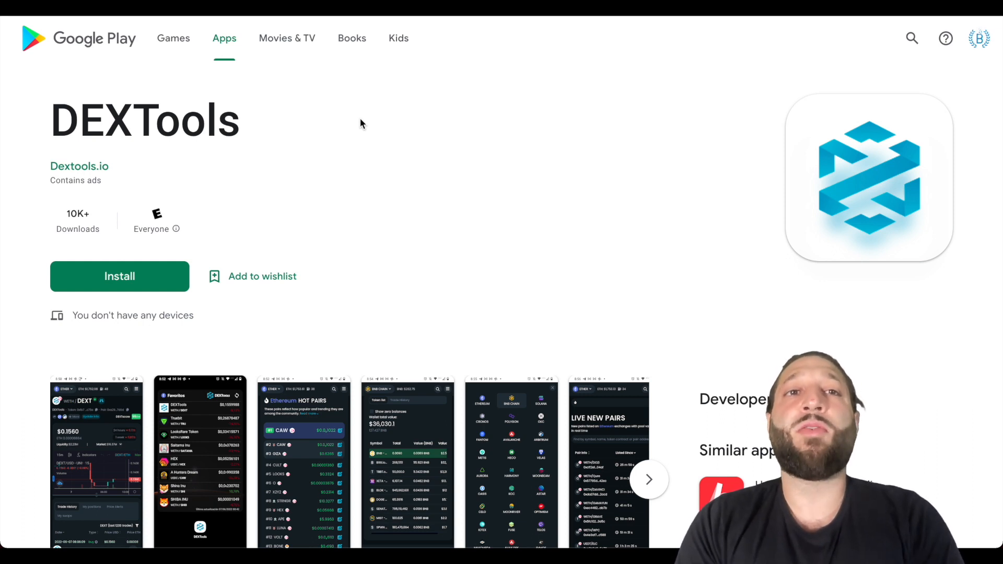
mouse_move(295, 48)
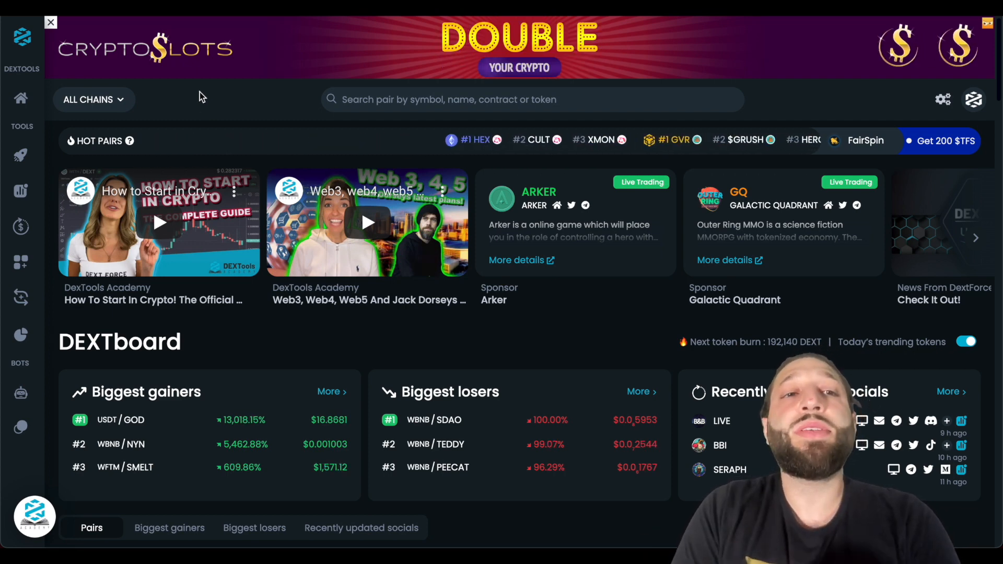
- Browse the supported chains list and select BNB Chain as the network
click(89, 100)
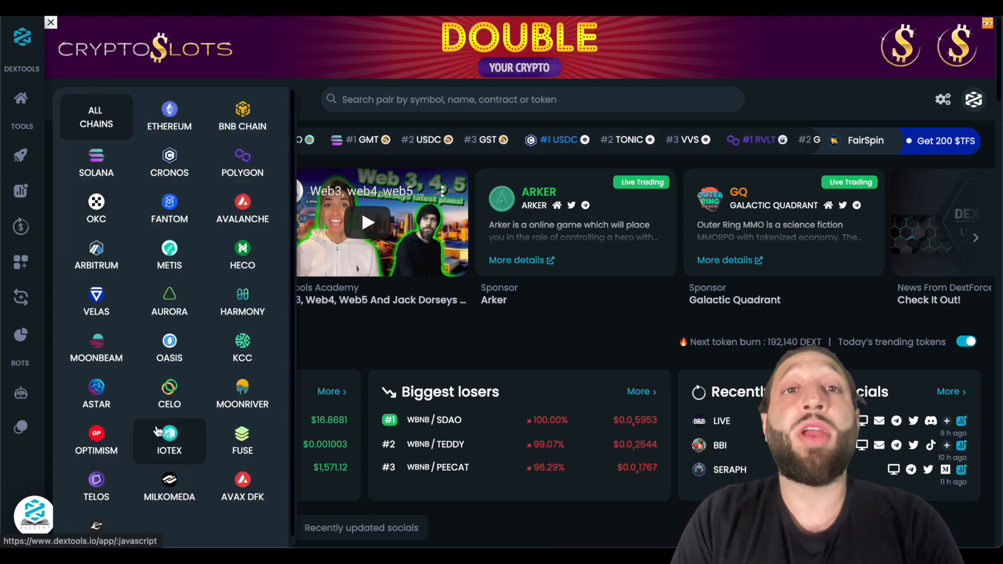
mouse_move(169, 396)
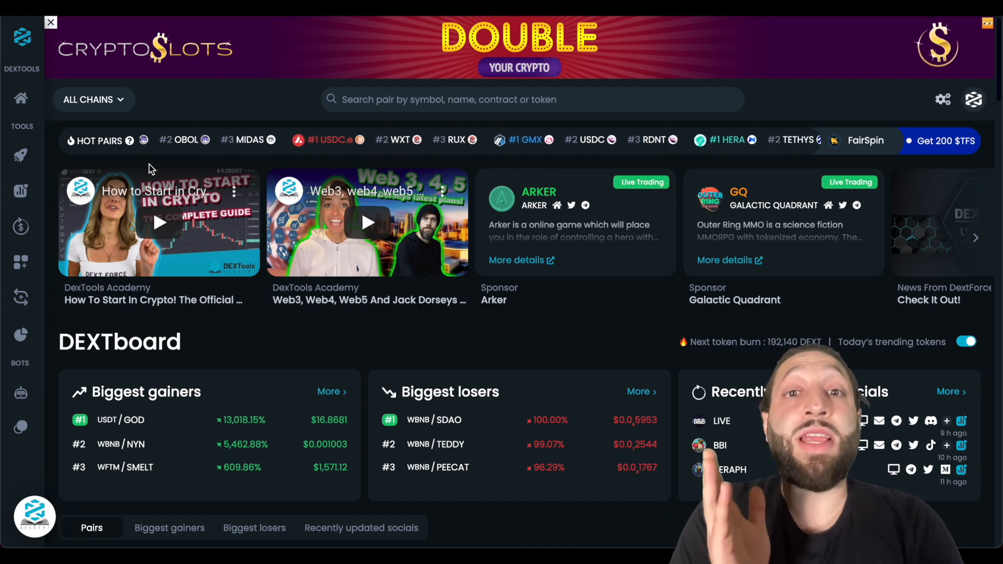
click(88, 99)
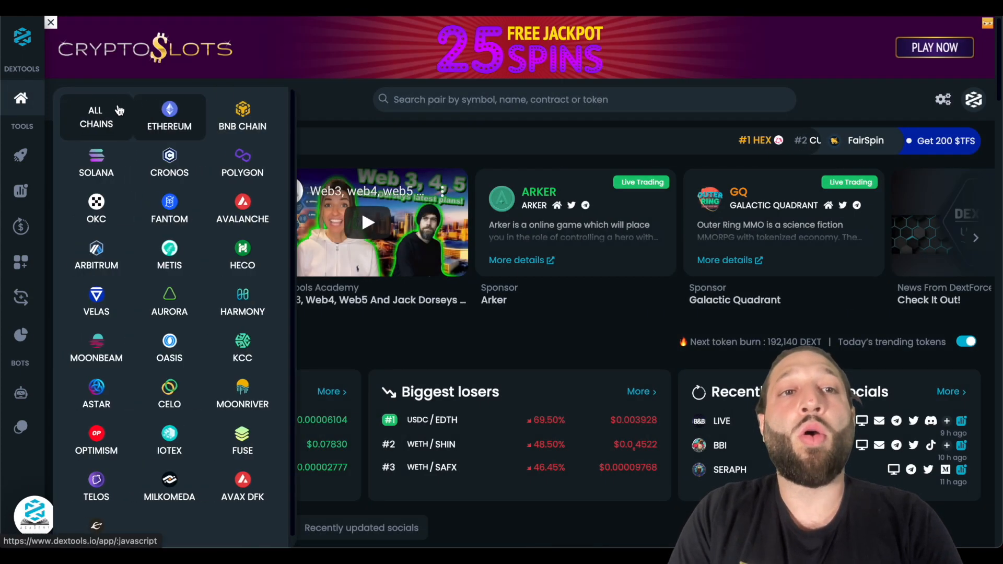
click(242, 117)
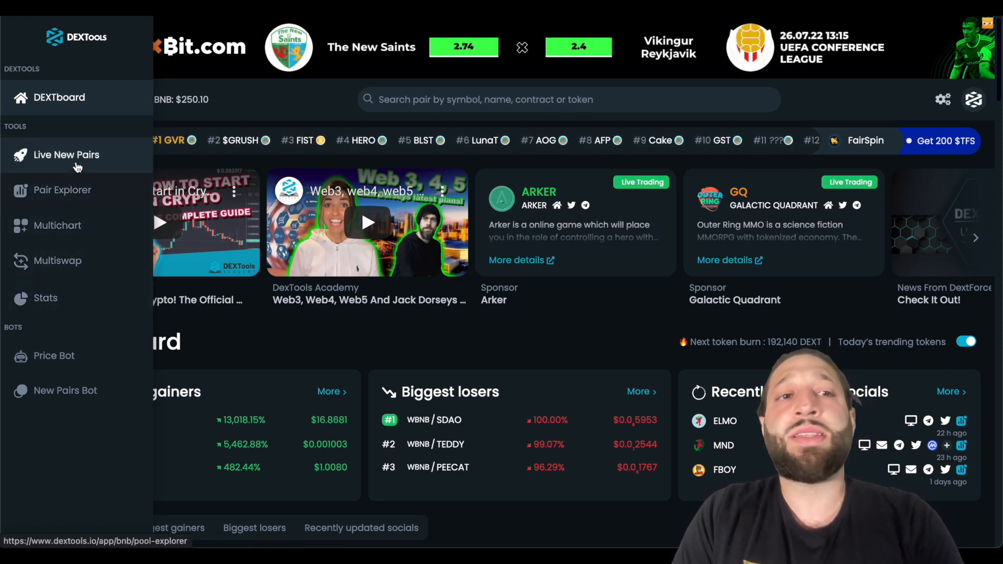
- Open Live New Pairs to see newly created WBNB pairs on BNB Chain
click(66, 154)
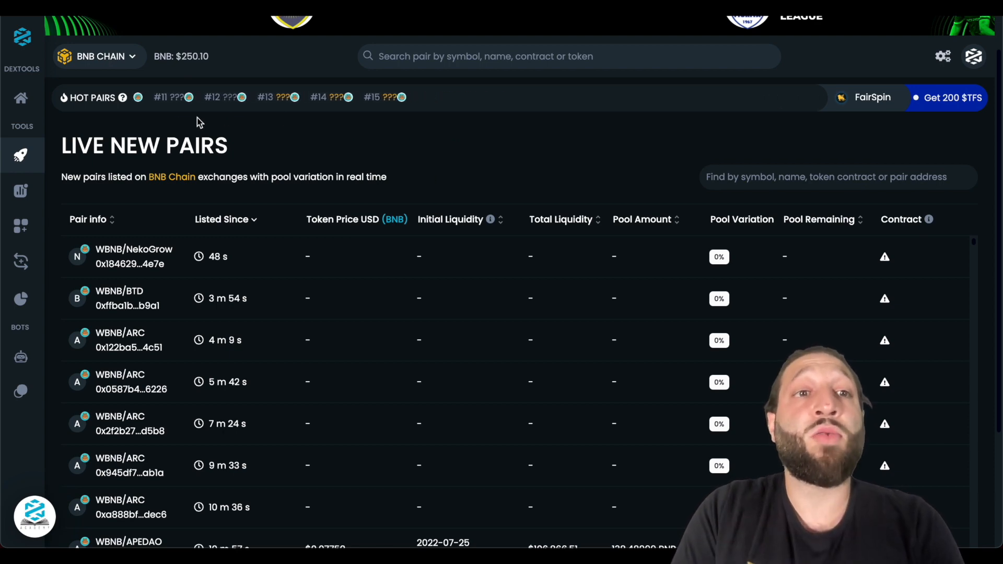
- Pick a chain from the dropdown and return to the DEXTboard gainers table
click(99, 56)
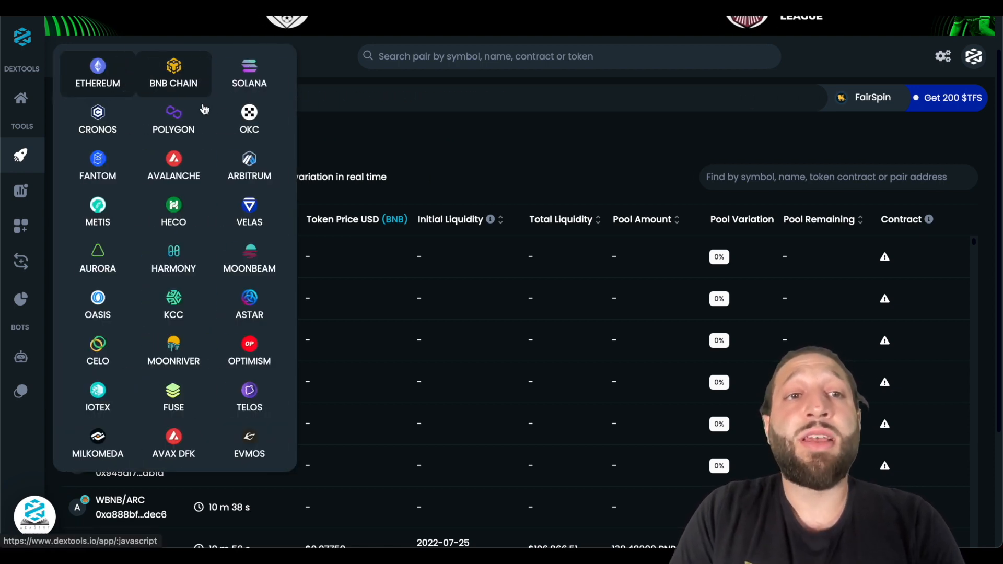
click(97, 72)
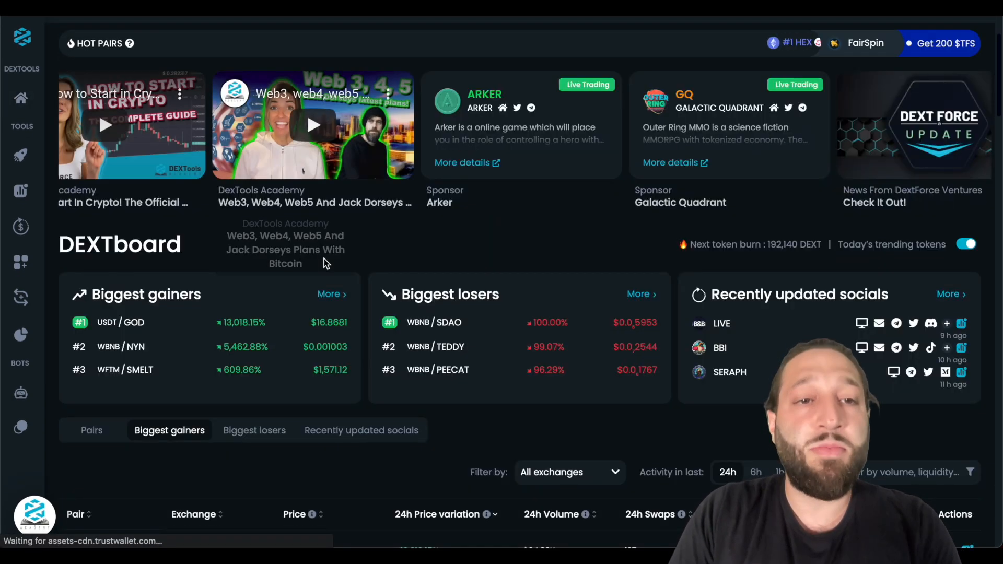
scroll(down, 3)
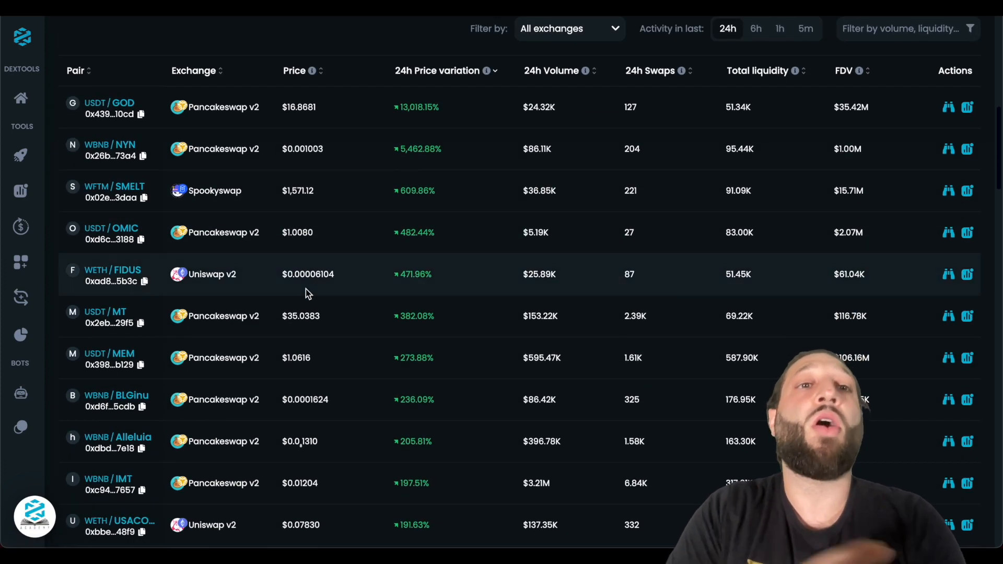
mouse_move(285, 295)
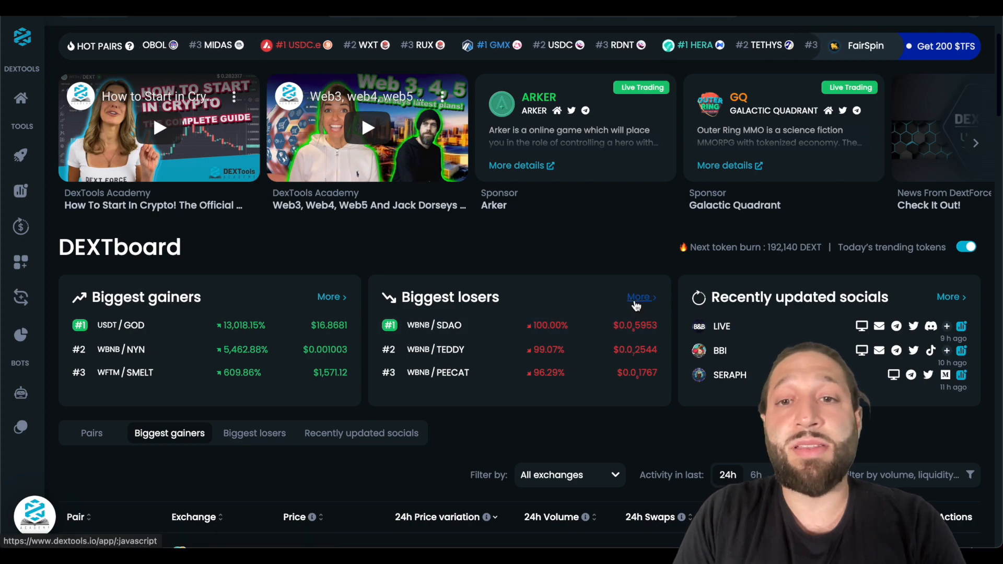
- View the full Biggest losers ranking, then scroll to Recently updated socials
click(640, 297)
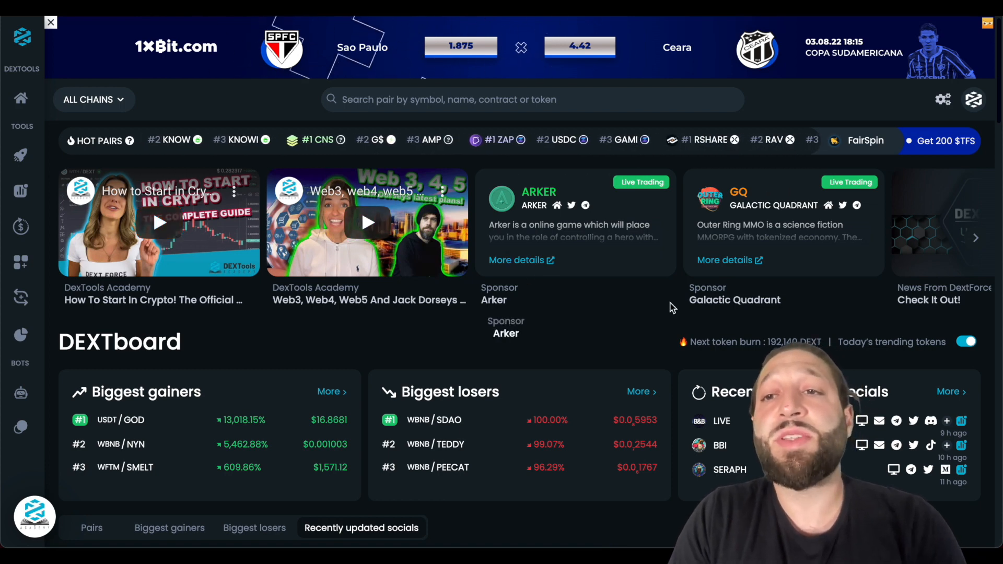
click(975, 238)
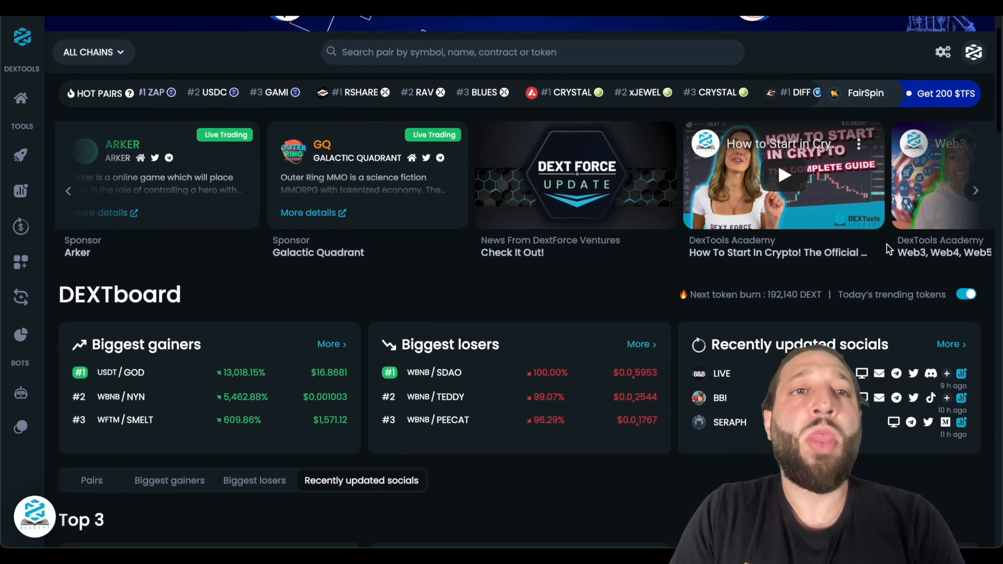
scroll(down, 3)
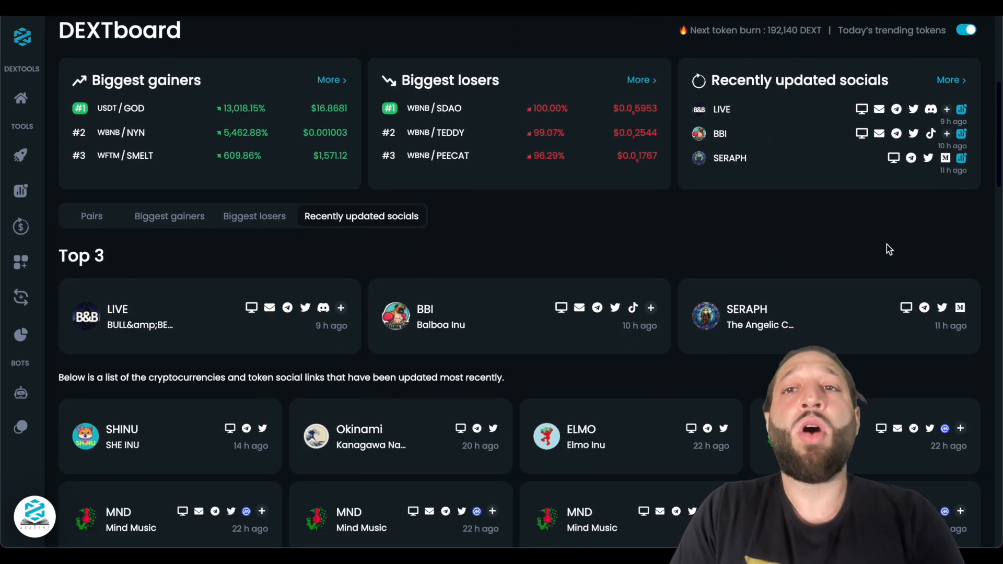